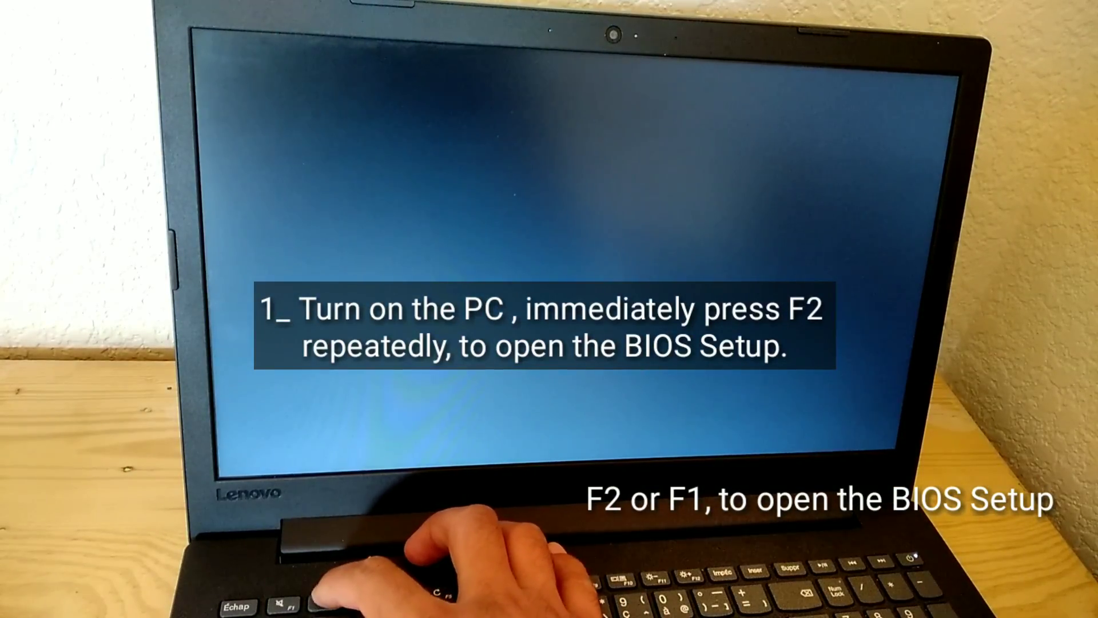
Enter the BIOS setup with F2 at startup and reach the Configuration page.
{"action": "key", "text": "f2"}
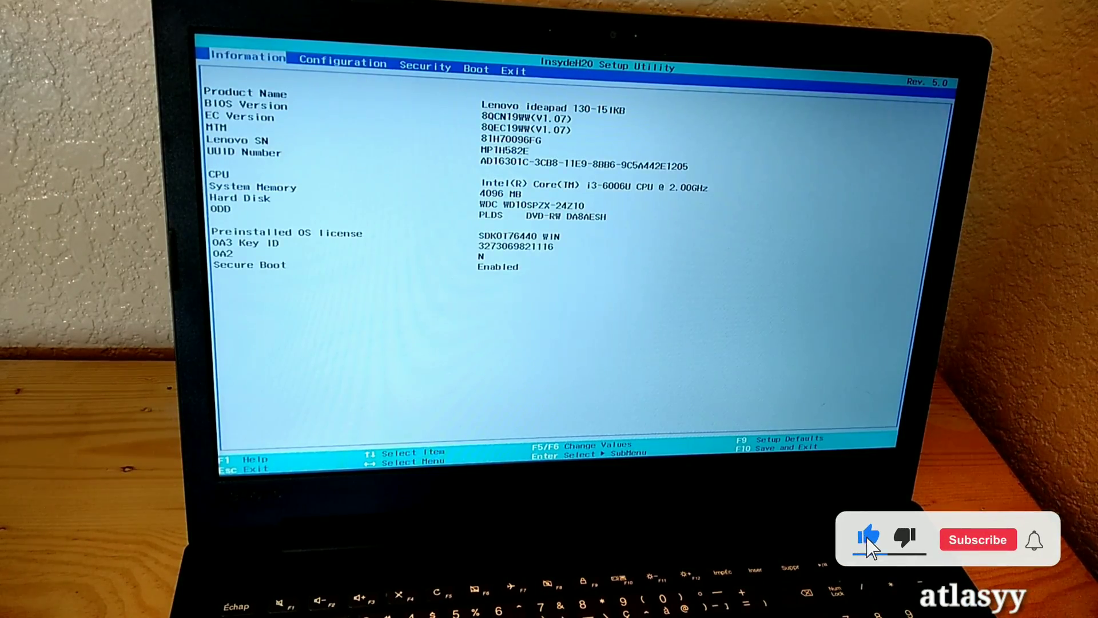
{"action": "left_click", "coordinate": [978, 539]}
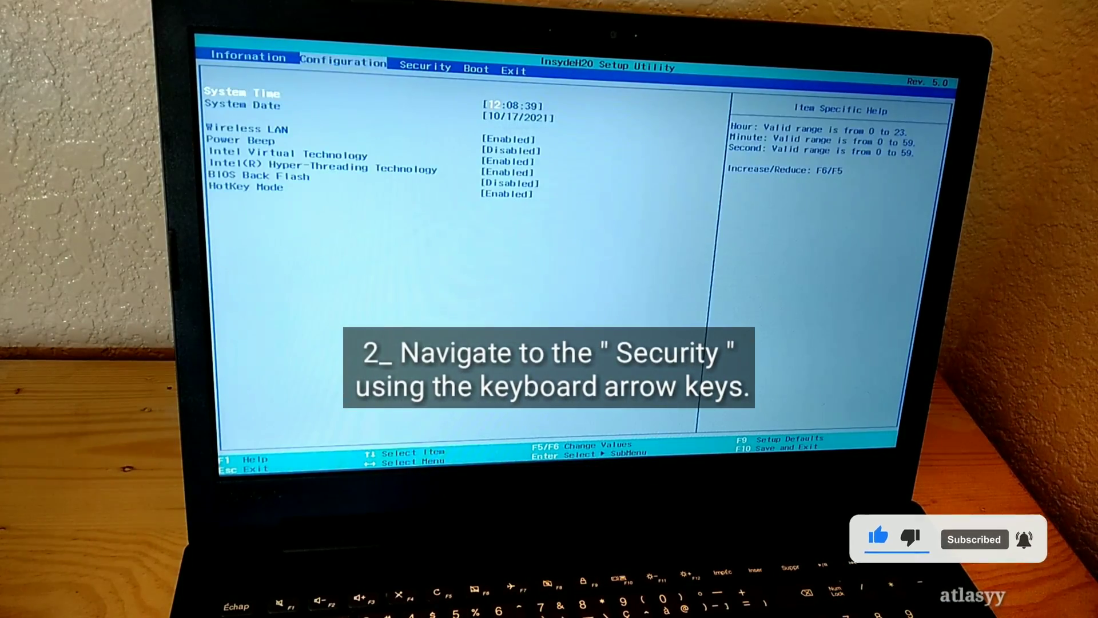
Set Secure Boot to Disabled on the Security page.
{"action": "key", "text": "Right"}
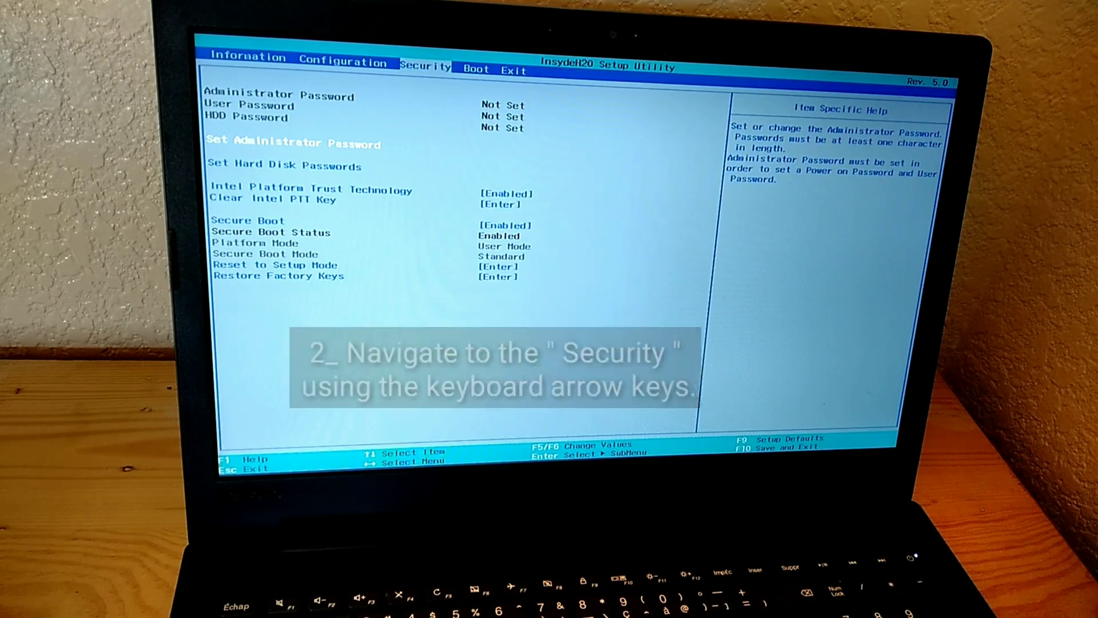
{"action": "key", "text": "down"}
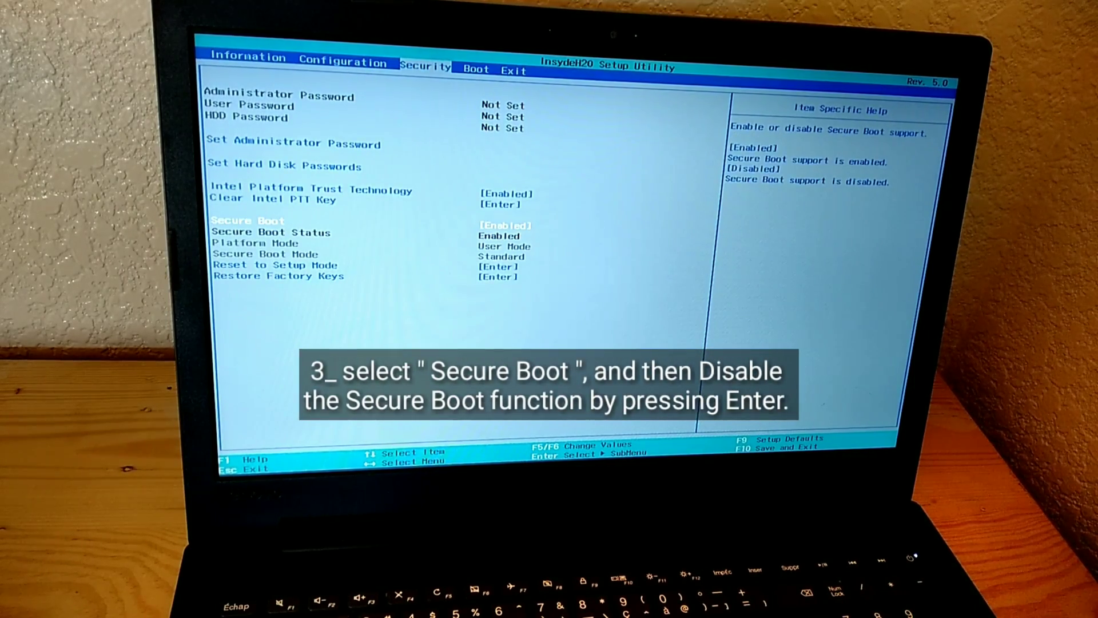
{"action": "key", "text": "Enter"}
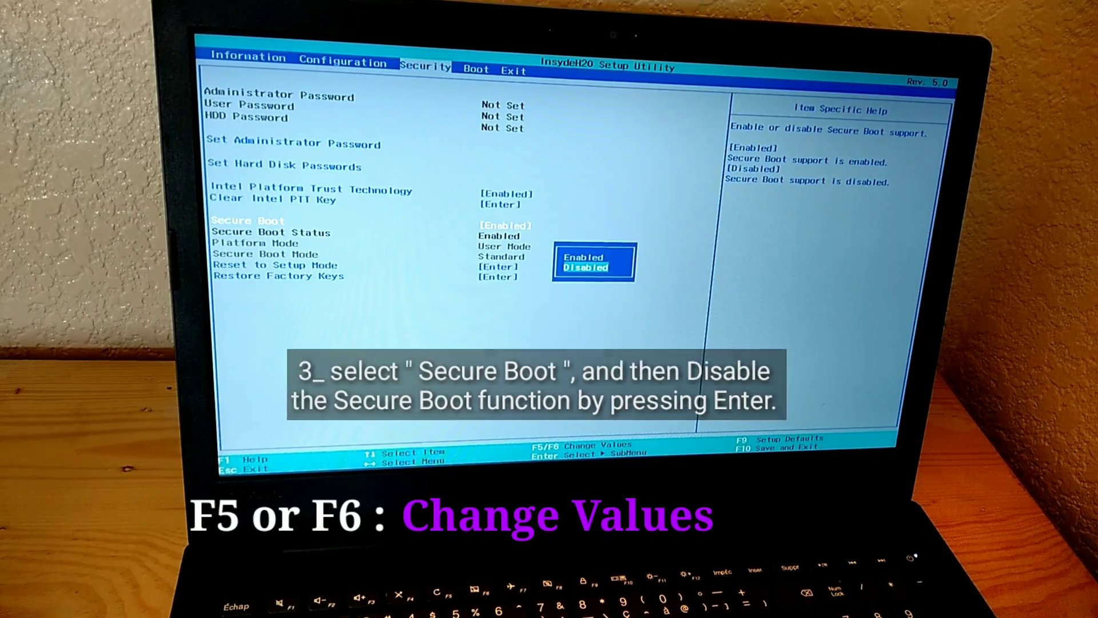
{"action": "key", "text": "Enter"}
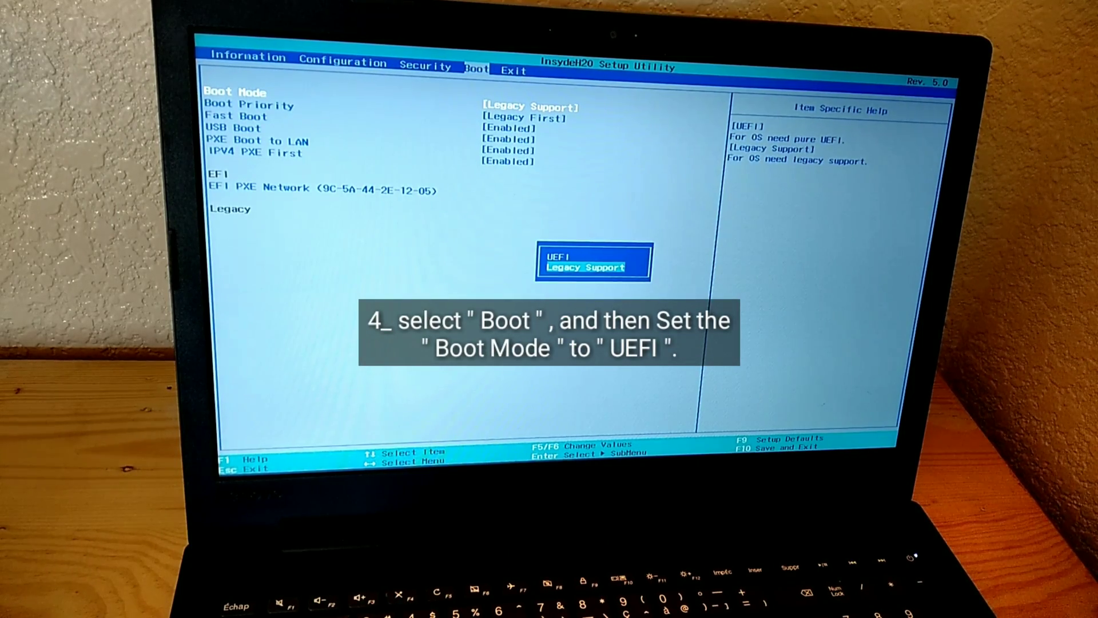
Set Boot Mode to UEFI and Boot Priority to UEFI First.
{"action": "key", "text": "Up"}
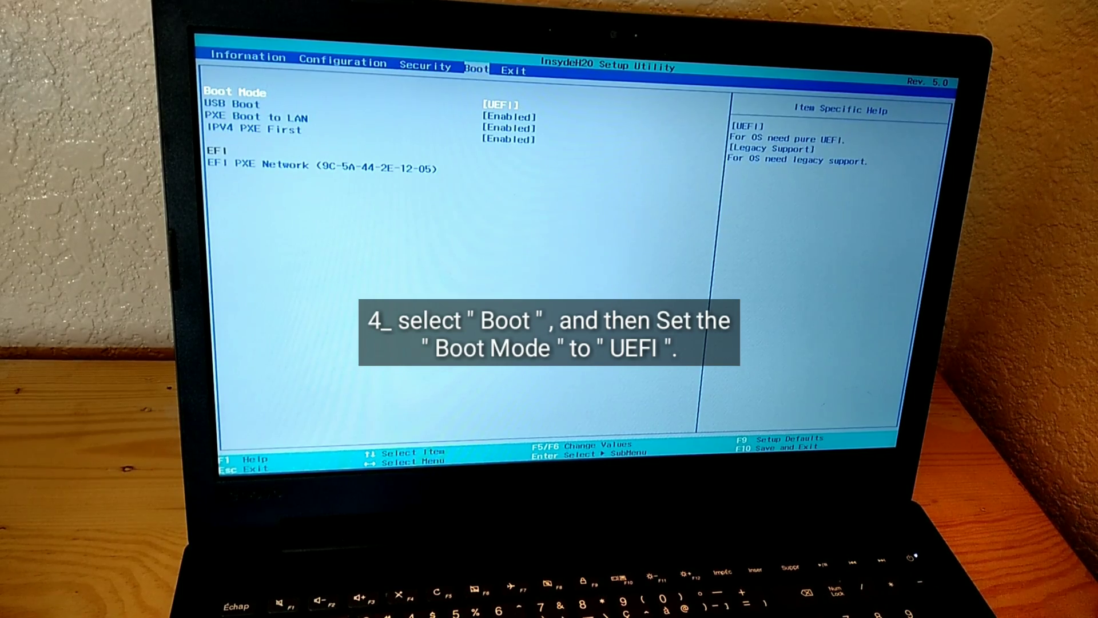
{"action": "key", "text": "Enter"}
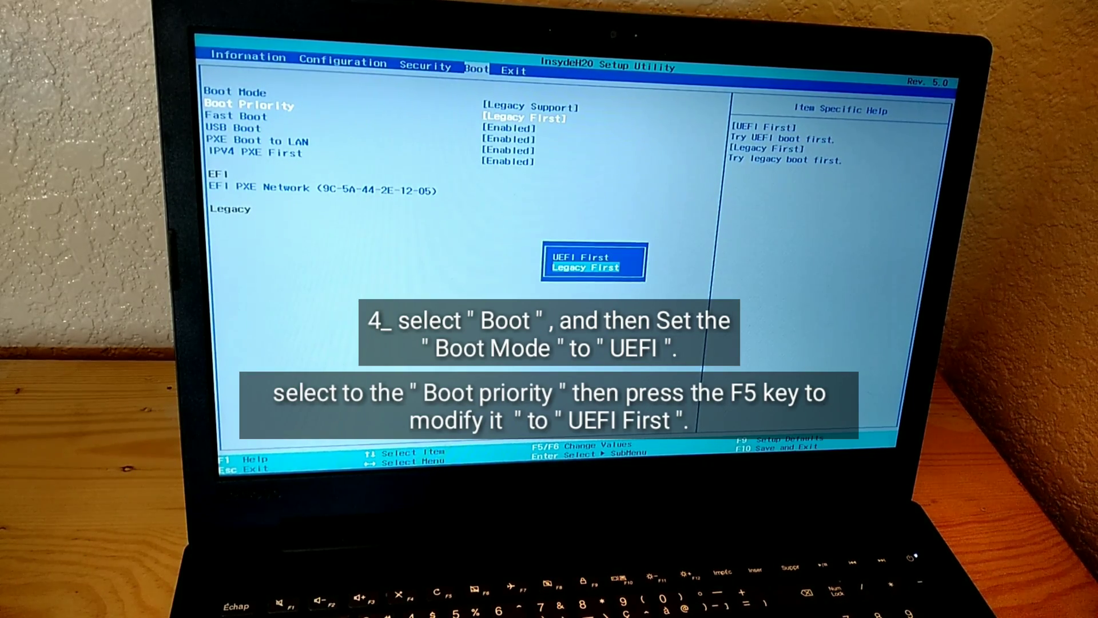
{"action": "key", "text": "F5"}
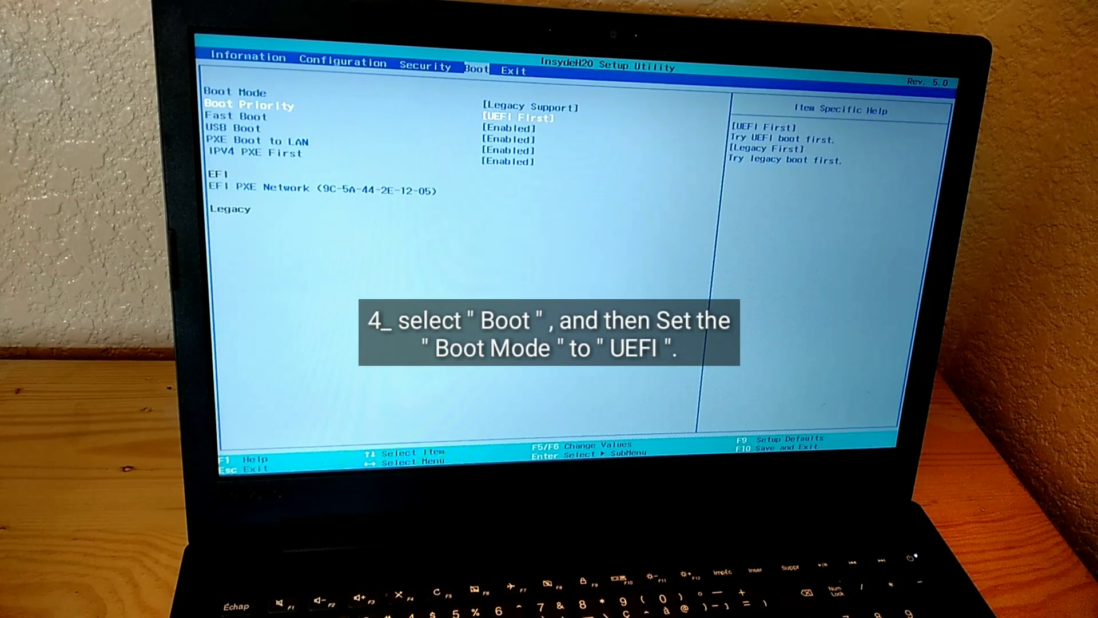
{"action": "key", "text": "up"}
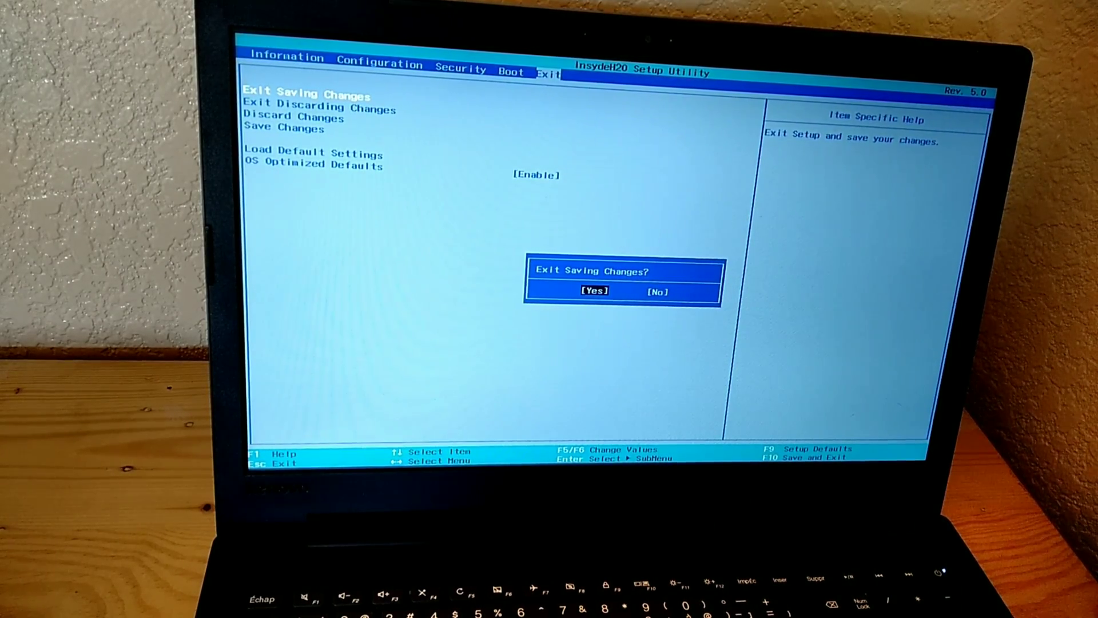
Confirm Exit Saving Changes so the laptop restarts.
{"action": "key", "text": "Enter"}
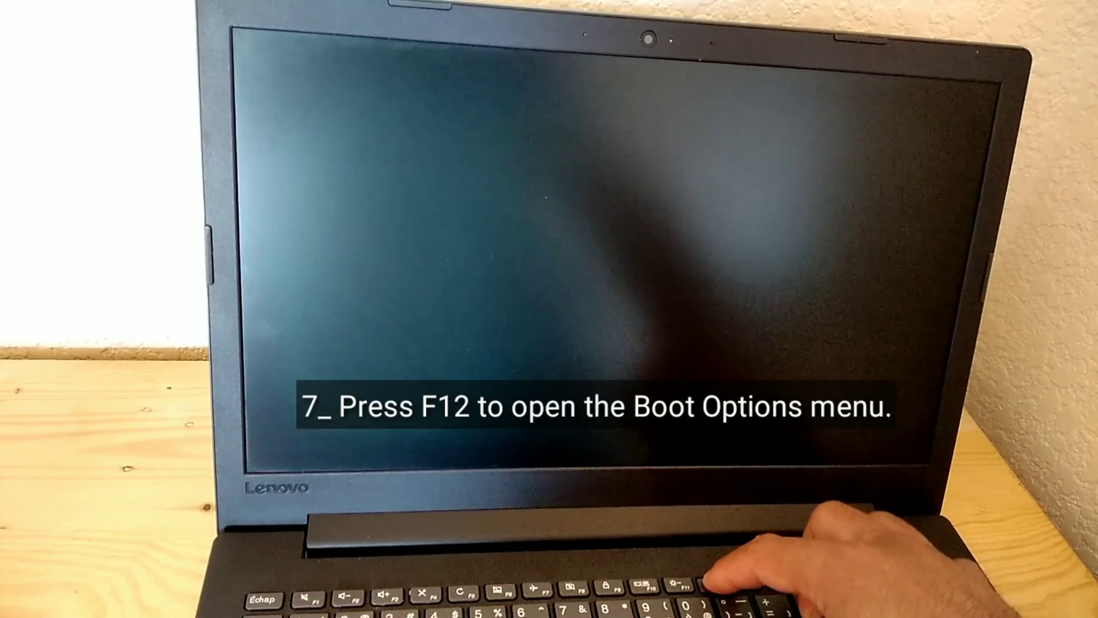
Bring up the Lenovo Boot Manager with F12 during restart.
{"action": "key", "text": "F12"}
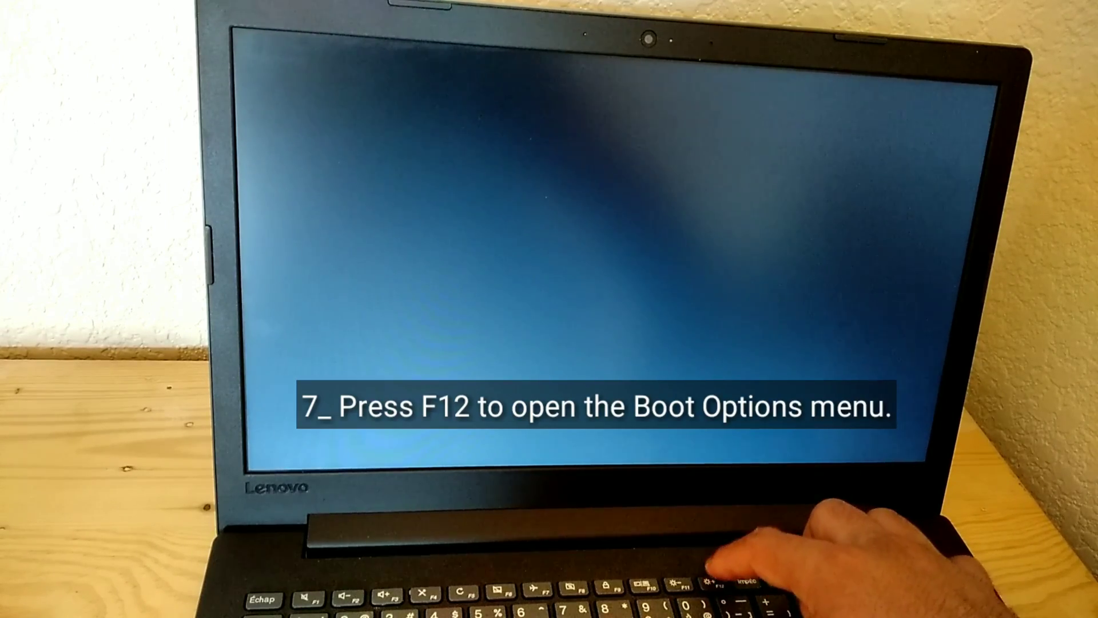
{"action": "key", "text": "F12"}
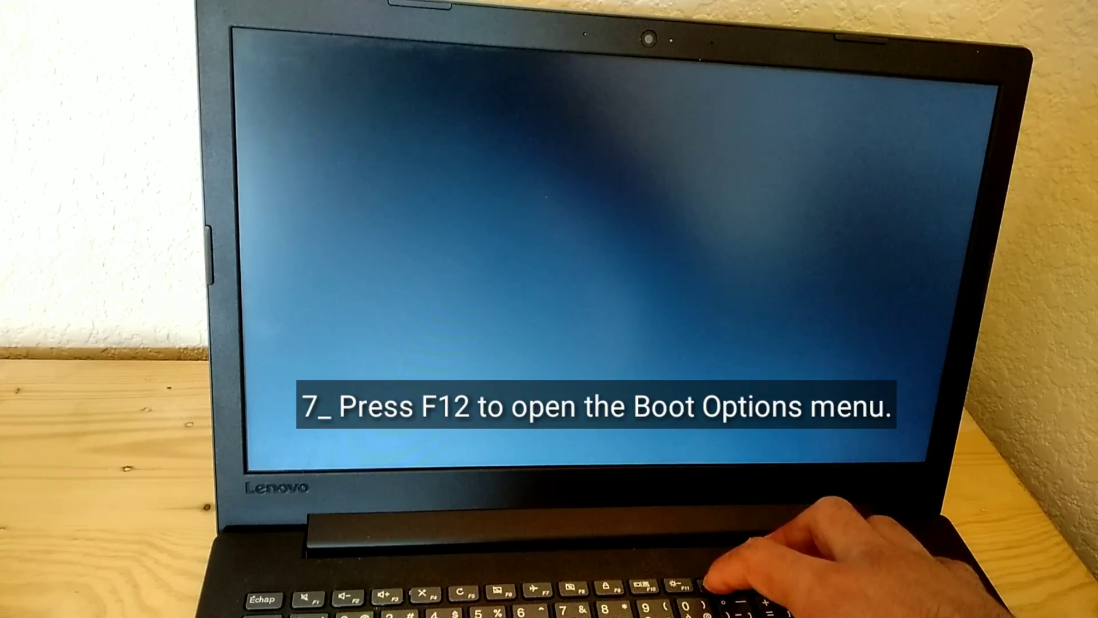
{"action": "key", "text": "f12"}
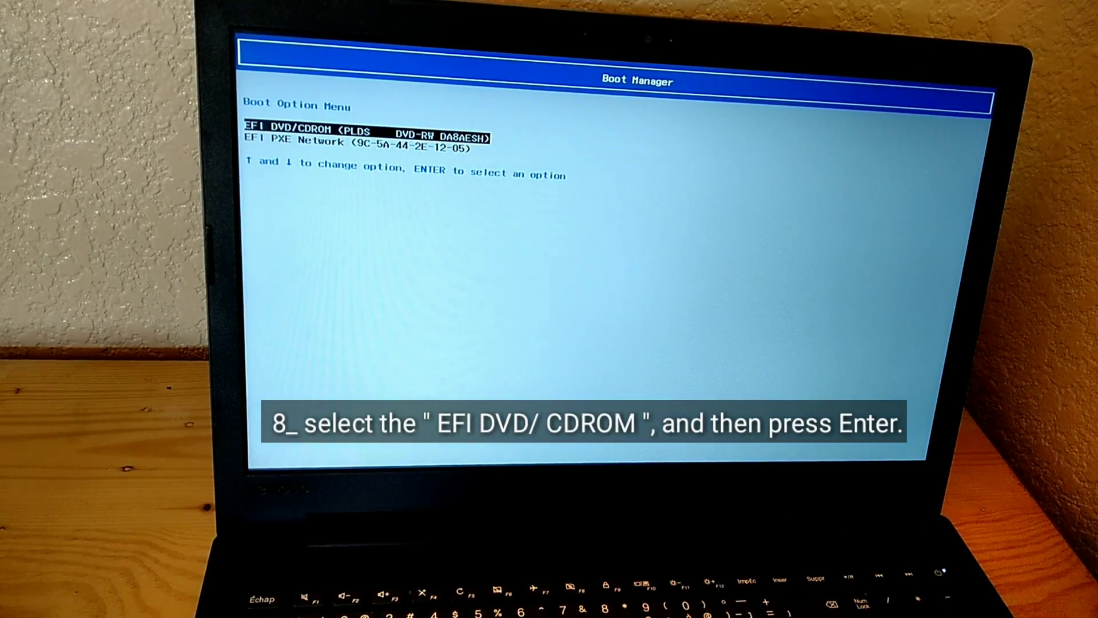
Boot from the EFI DVD/CDROM entry.
{"action": "key", "text": "enter"}
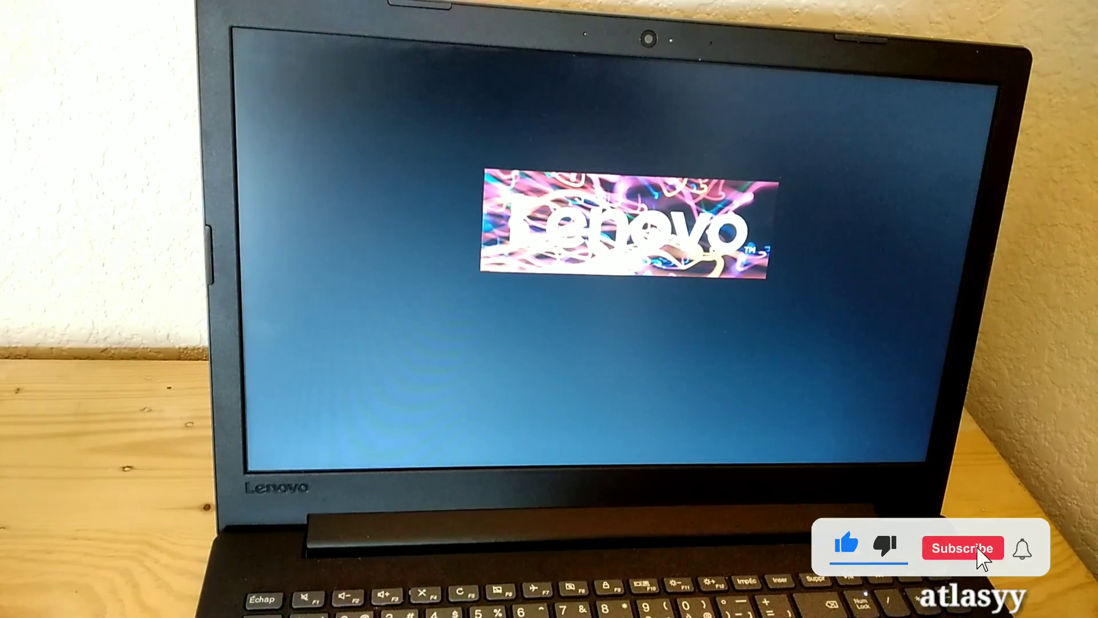
Wait while the Windows 10 DVD loads to the Windows Setup language screen.
{"action": "left_click", "coordinate": [962, 548]}
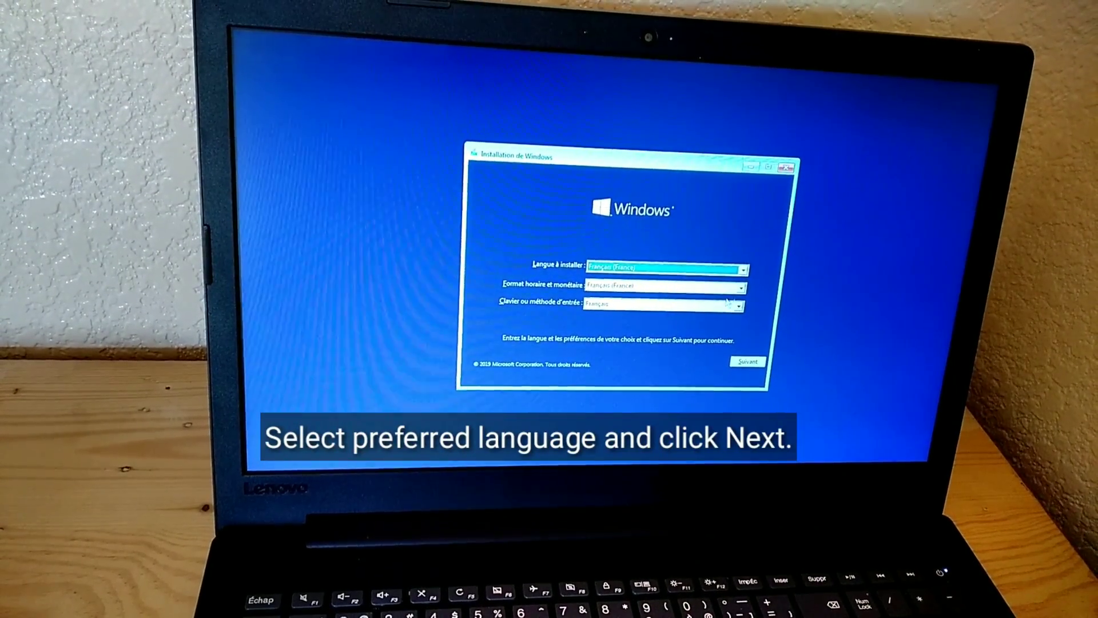
Continue past language, Installer maintenant and license to a Personnalisé install's partition list.
{"action": "left_click", "coordinate": [747, 362]}
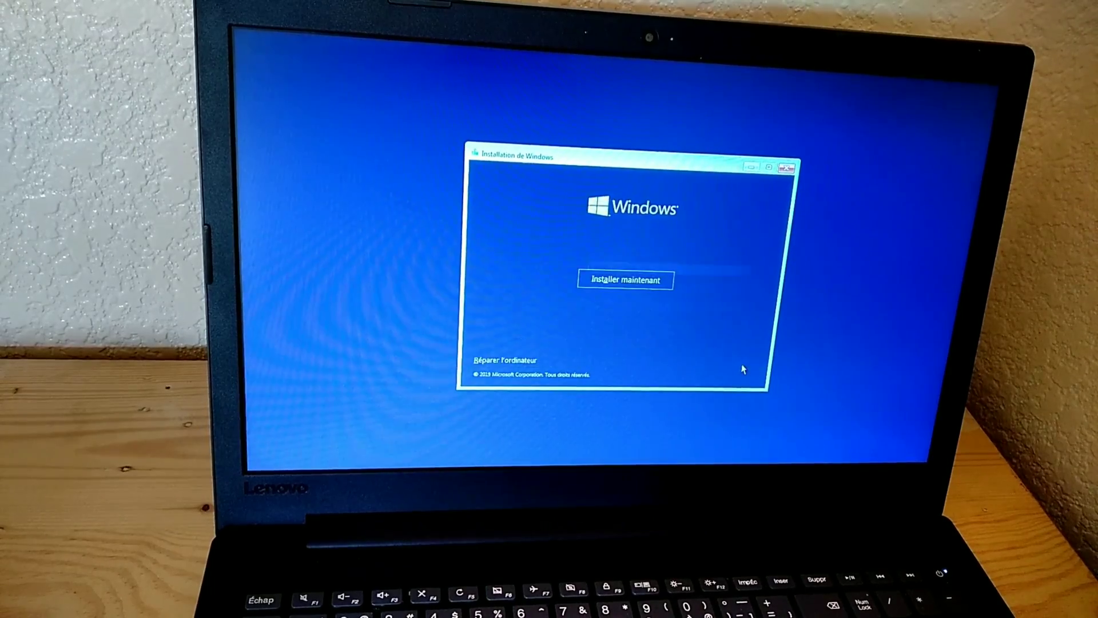
{"action": "left_click", "coordinate": [625, 280]}
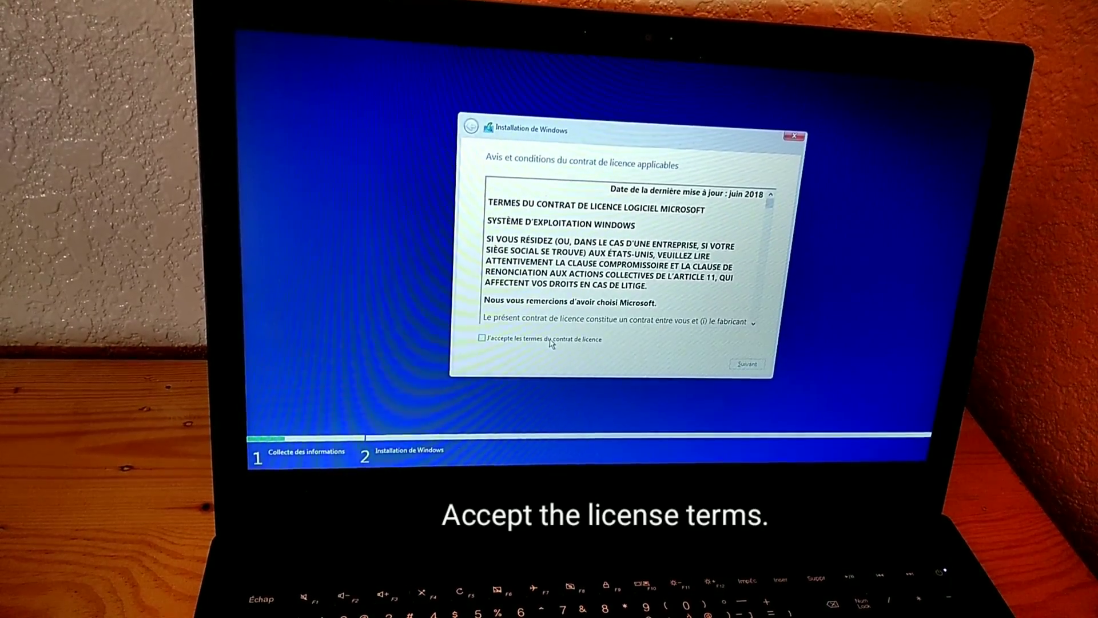
{"action": "left_click", "coordinate": [745, 365]}
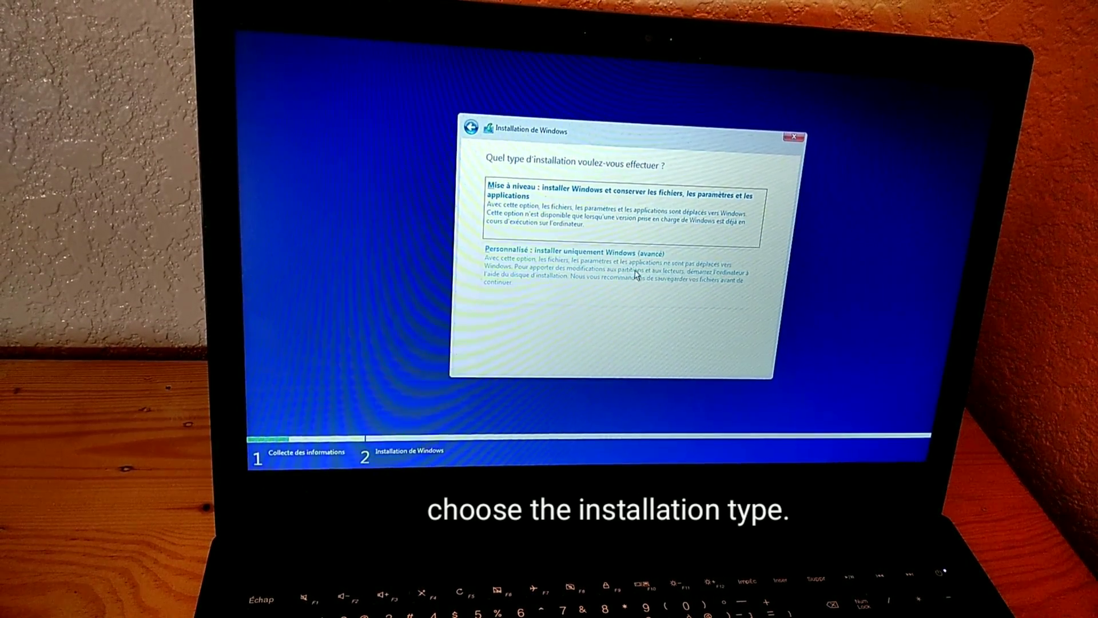
{"action": "left_click", "coordinate": [588, 252]}
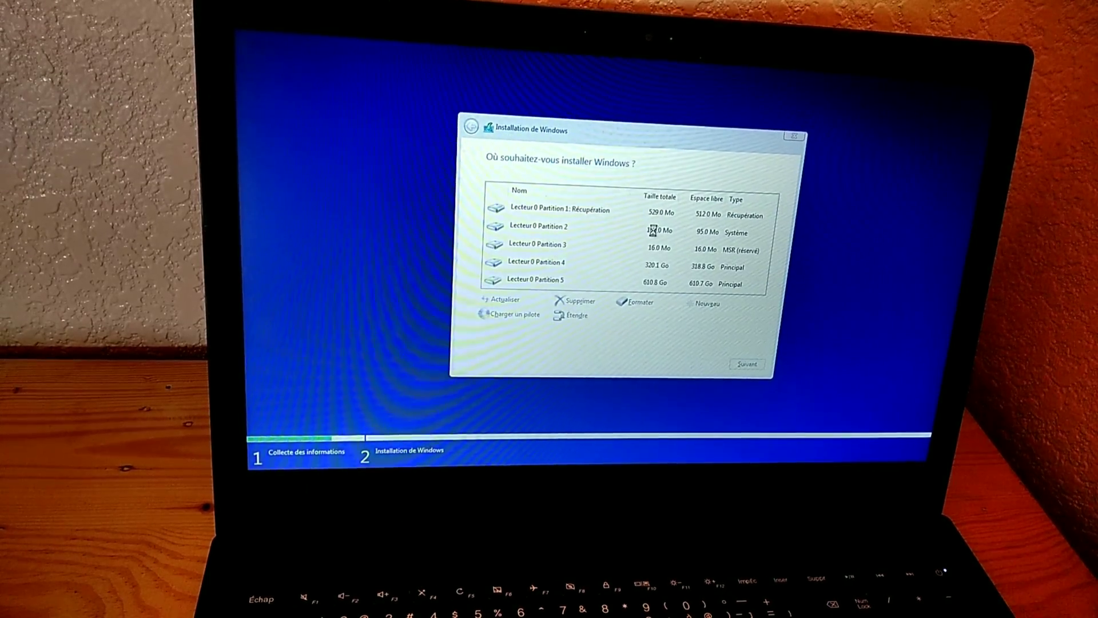